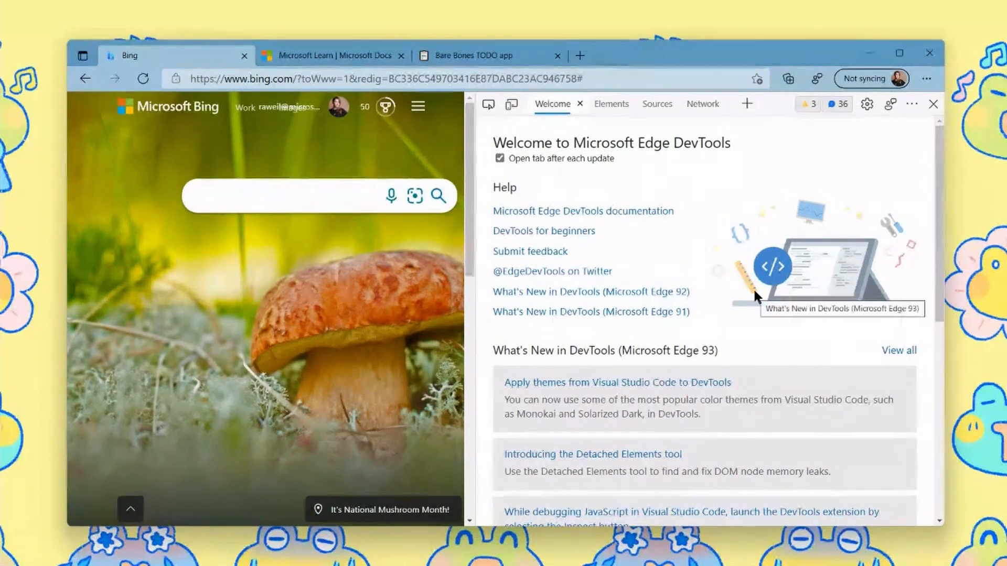
{"action": "mouse_move", "coordinate": [663, 257]}
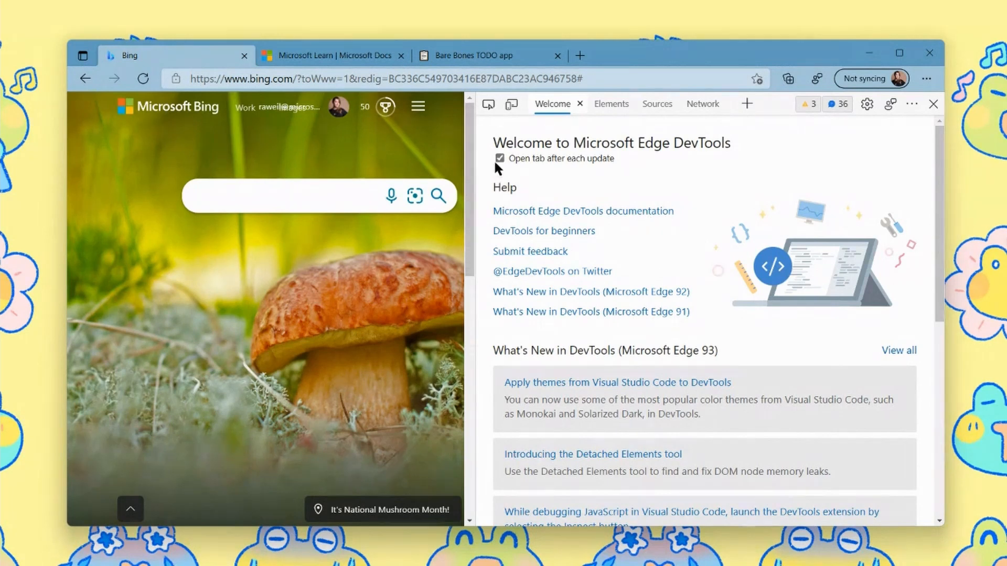
{"action": "mouse_move", "coordinate": [767, 37]}
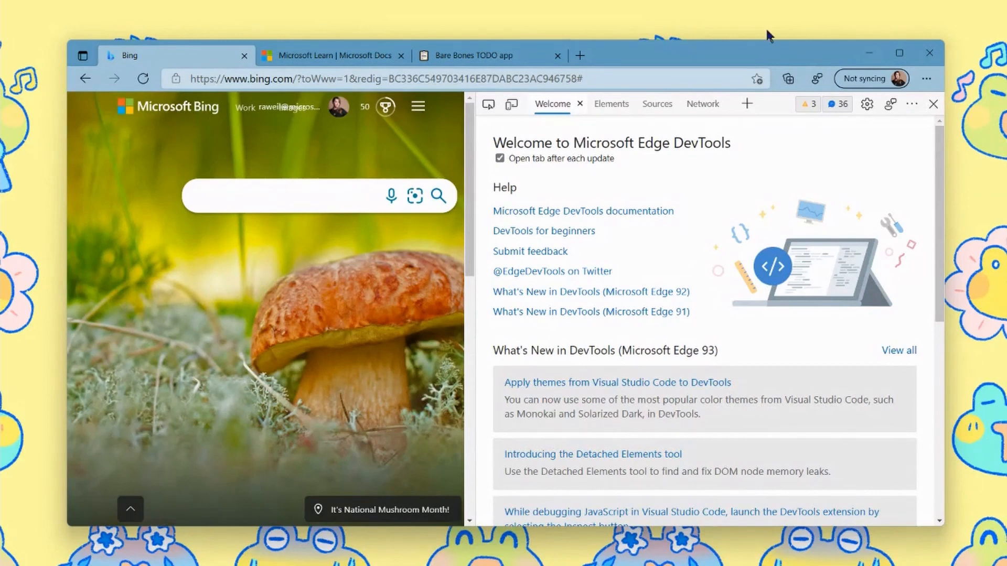
{"action": "mouse_move", "coordinate": [941, 183]}
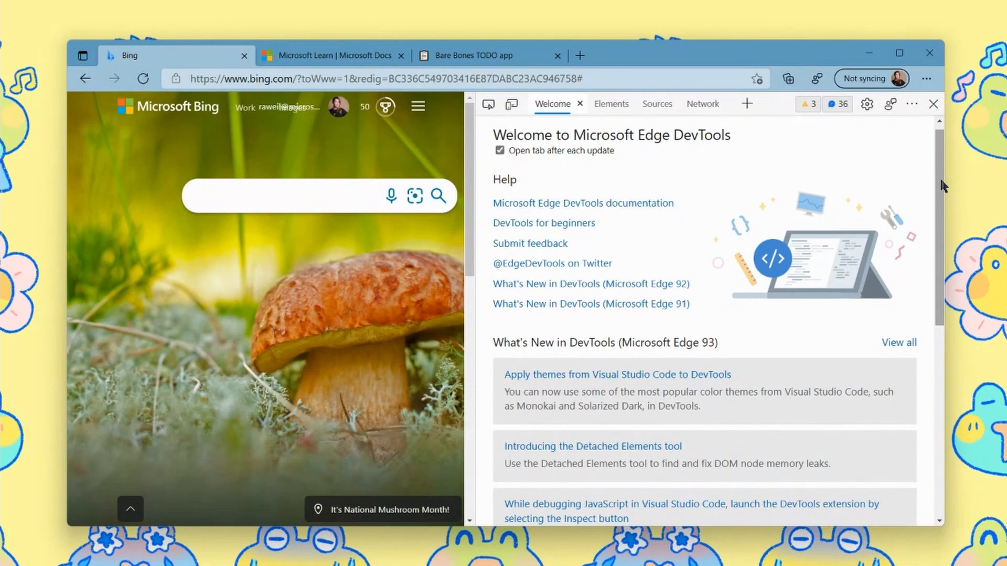
Step: Scroll down the Welcome panel toward the What's New article links
{"action": "scroll", "scroll_direction": "down", "scroll_amount": 3}
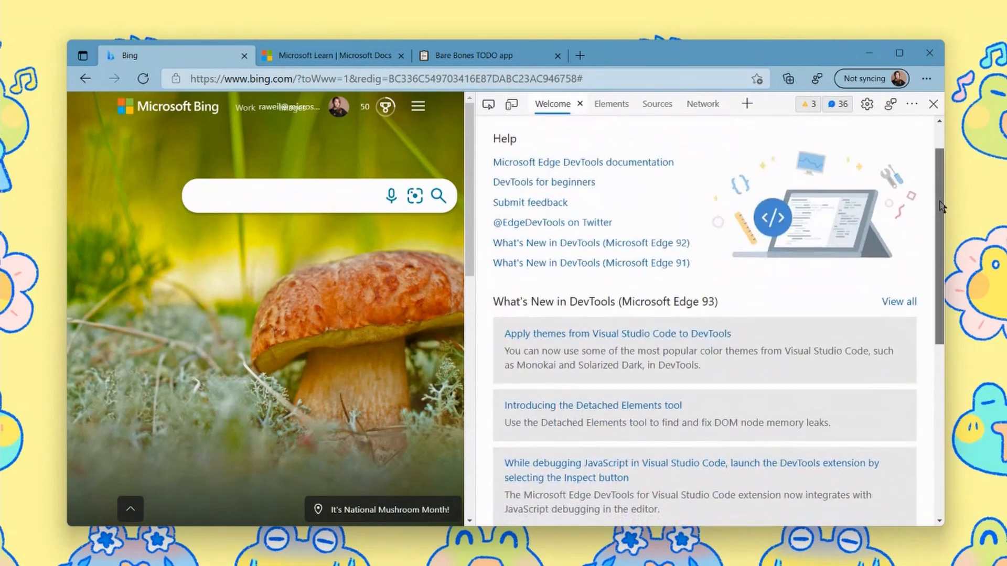
{"action": "scroll", "scroll_direction": "down", "scroll_amount": 3}
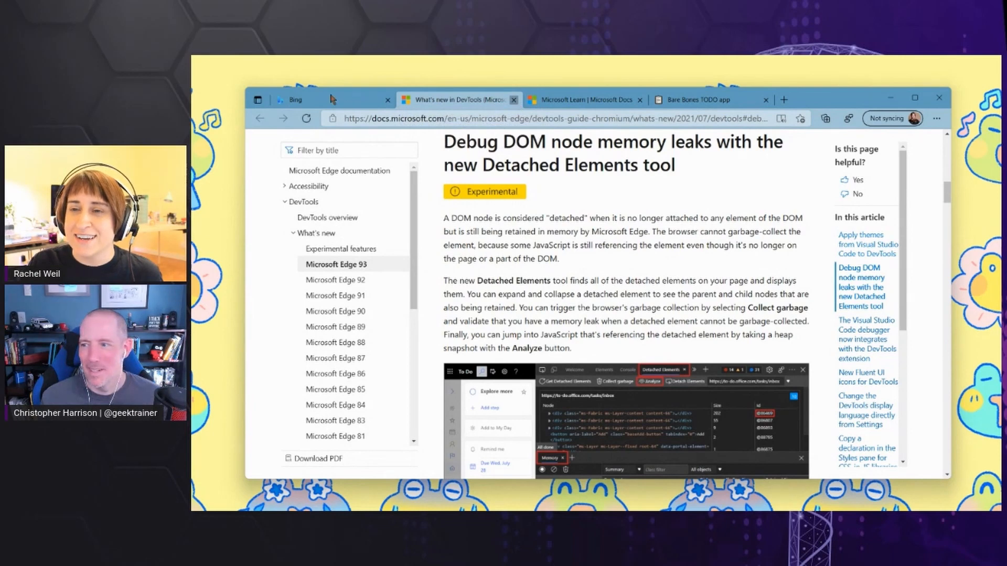
{"action": "left_click", "coordinate": [296, 100]}
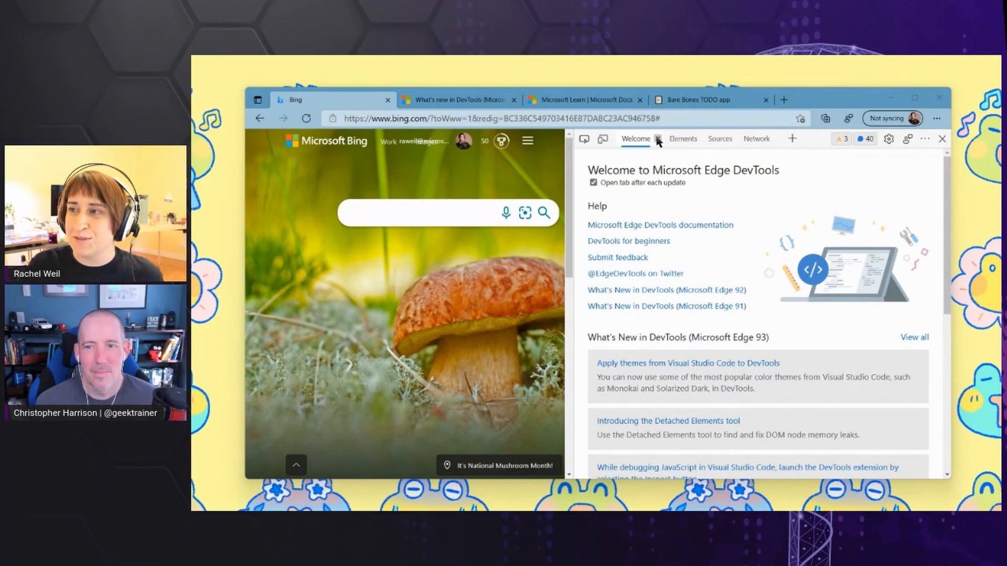
{"action": "mouse_move", "coordinate": [657, 138]}
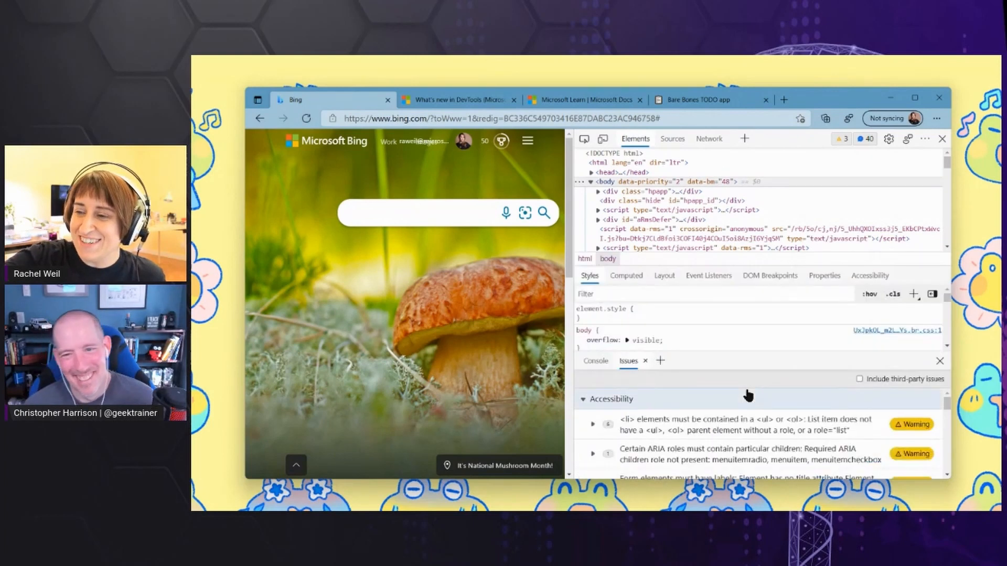
{"action": "mouse_move", "coordinate": [744, 390]}
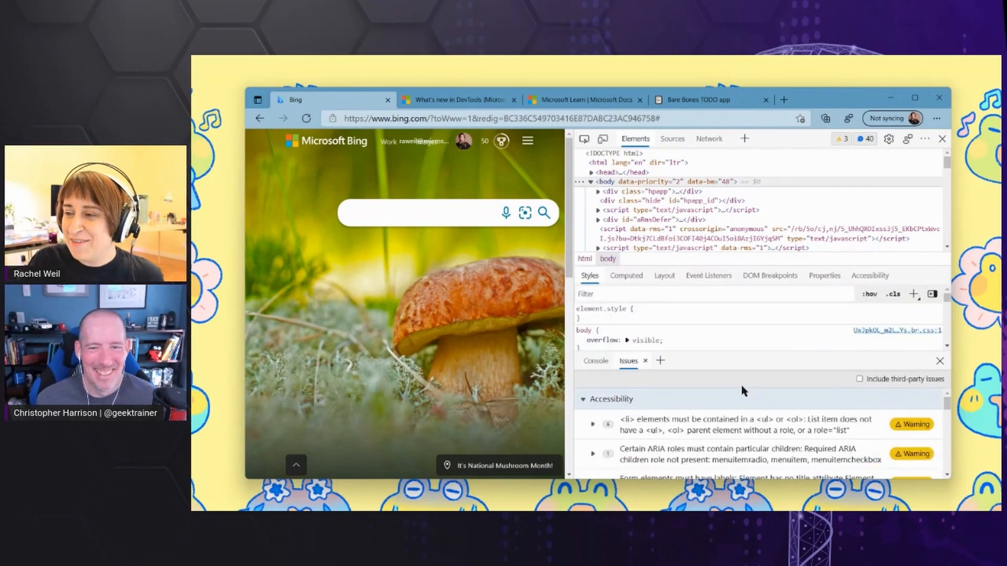
{"action": "mouse_move", "coordinate": [573, 271]}
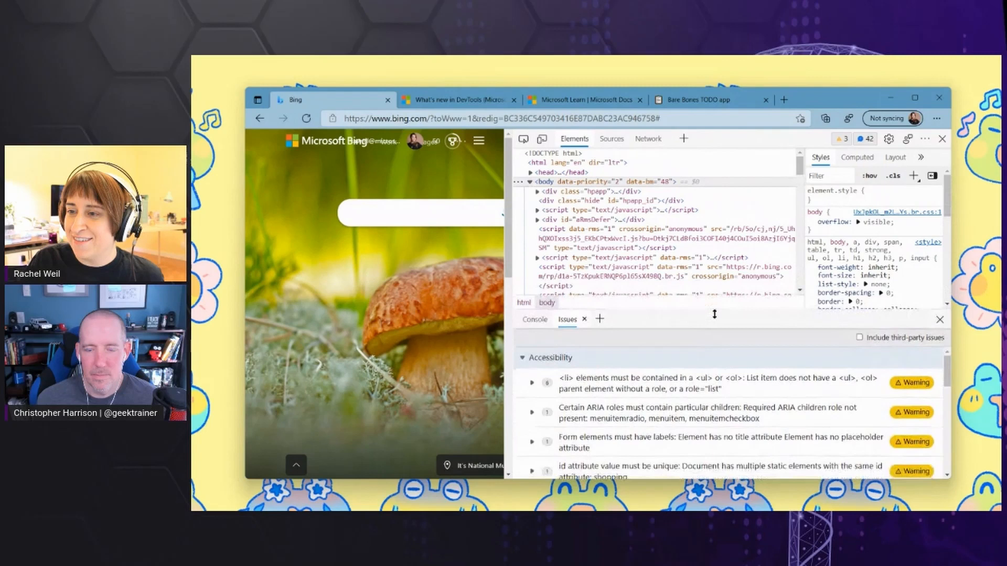
Step: Show Console messages in the lower drawer and switch the main panel to Network
{"action": "left_click", "coordinate": [534, 321]}
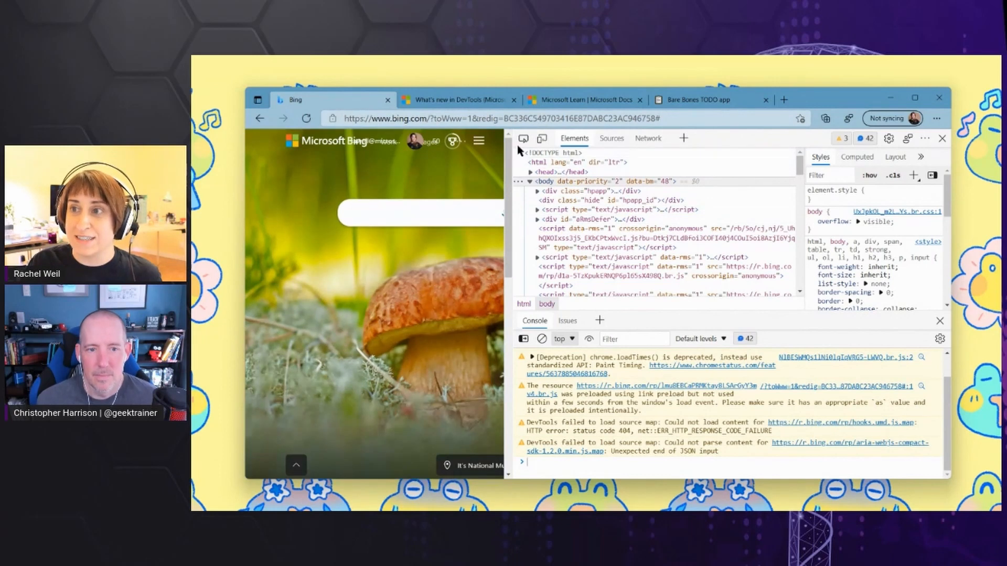
{"action": "left_click", "coordinate": [611, 138]}
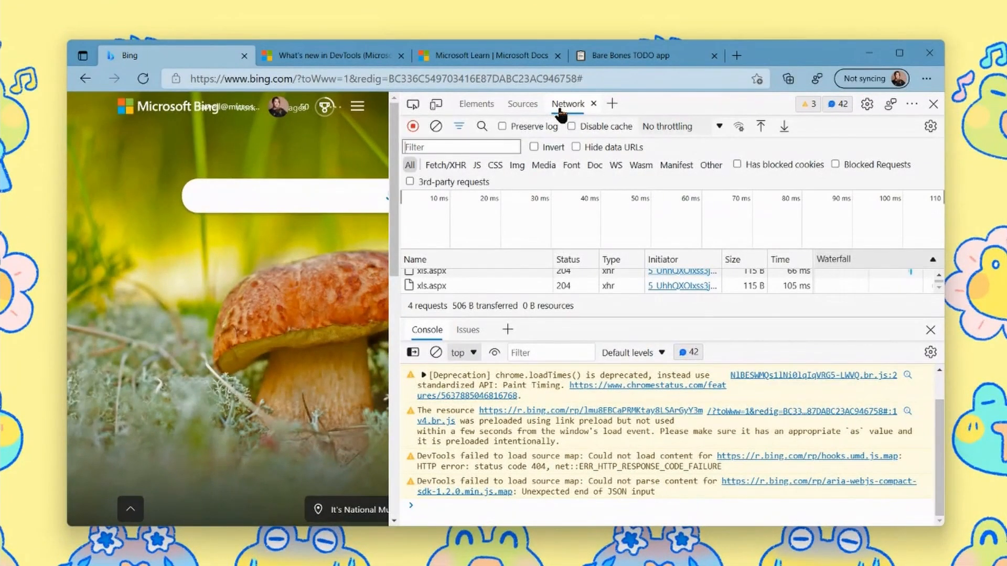
{"action": "mouse_move", "coordinate": [700, 486]}
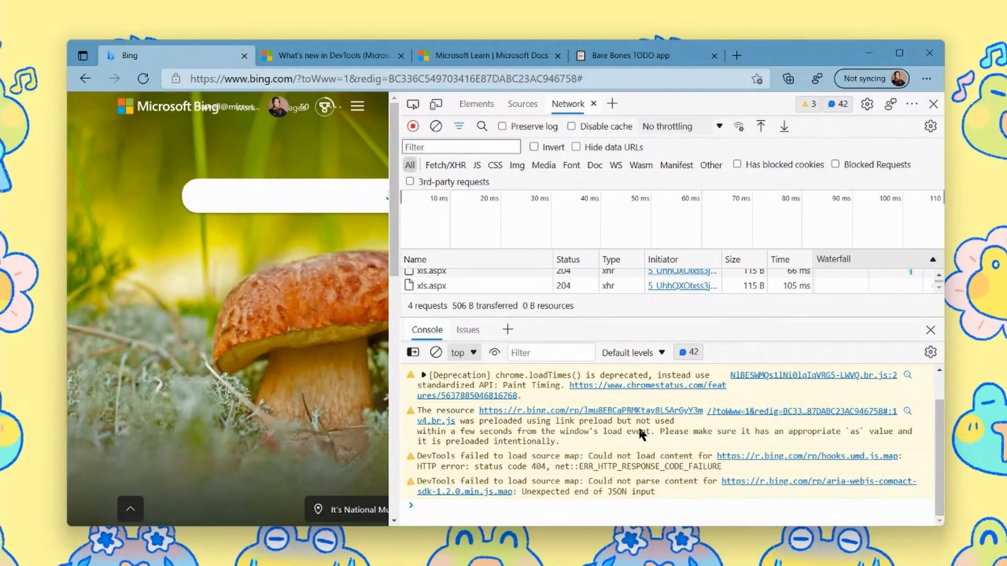
Step: Switch to the Elements tree and add the Coverage tool to the drawer
{"action": "left_click", "coordinate": [476, 103]}
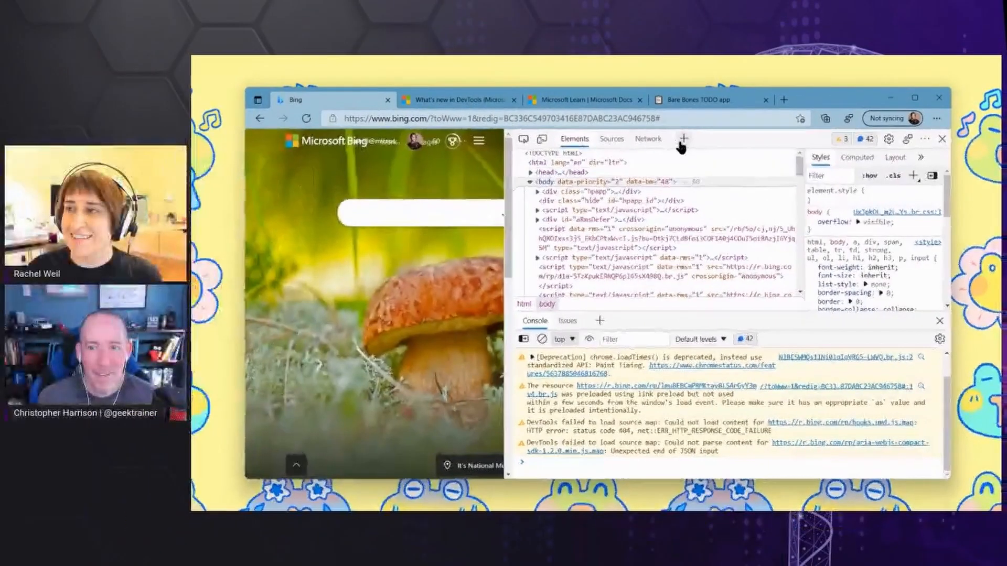
{"action": "mouse_move", "coordinate": [684, 138]}
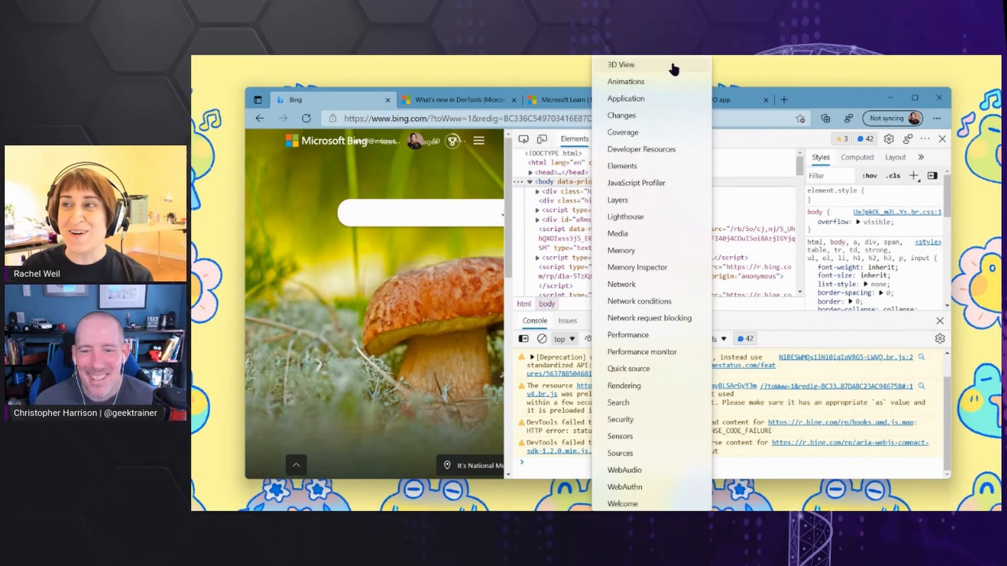
{"action": "mouse_move", "coordinate": [746, 260]}
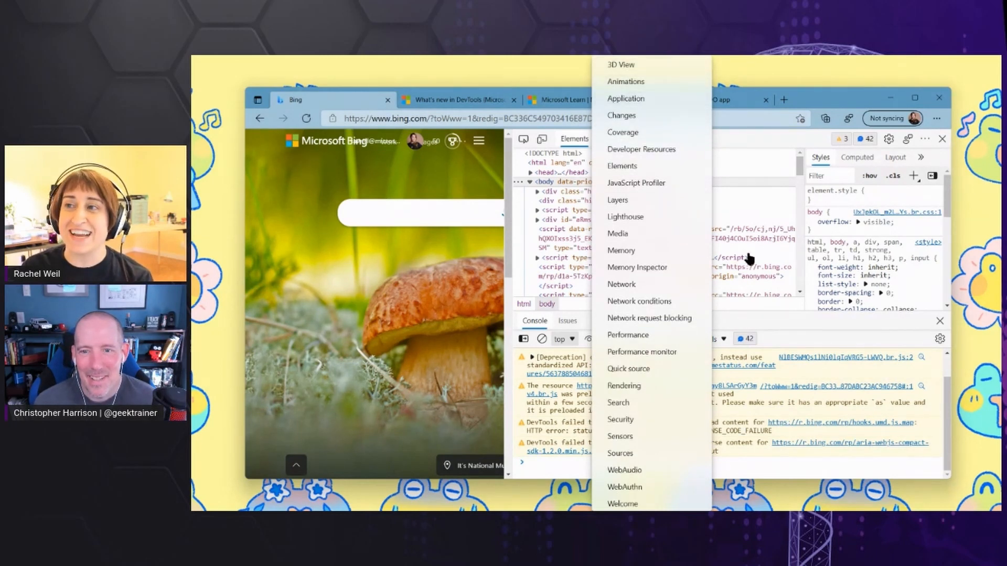
{"action": "mouse_move", "coordinate": [743, 252]}
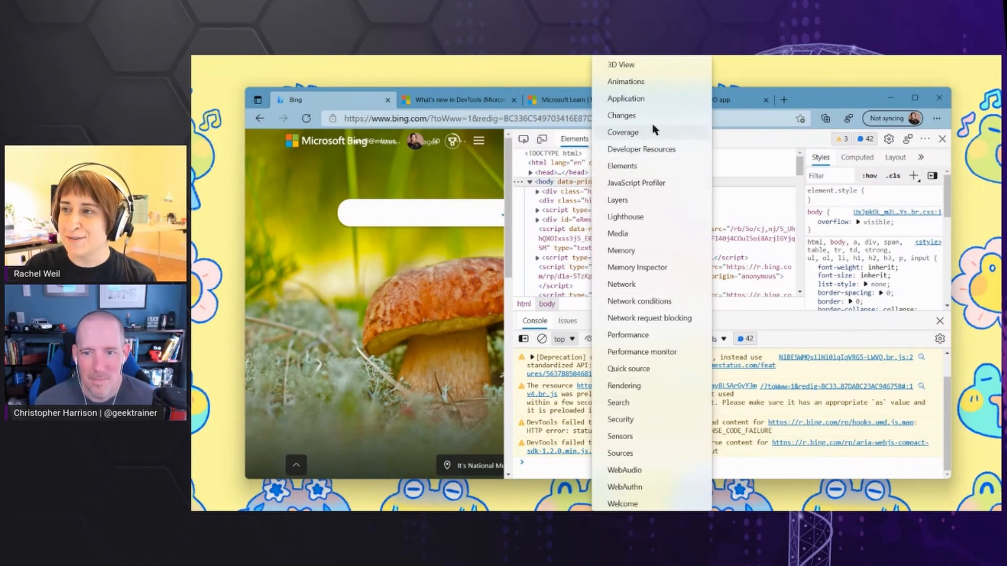
{"action": "left_click", "coordinate": [622, 131]}
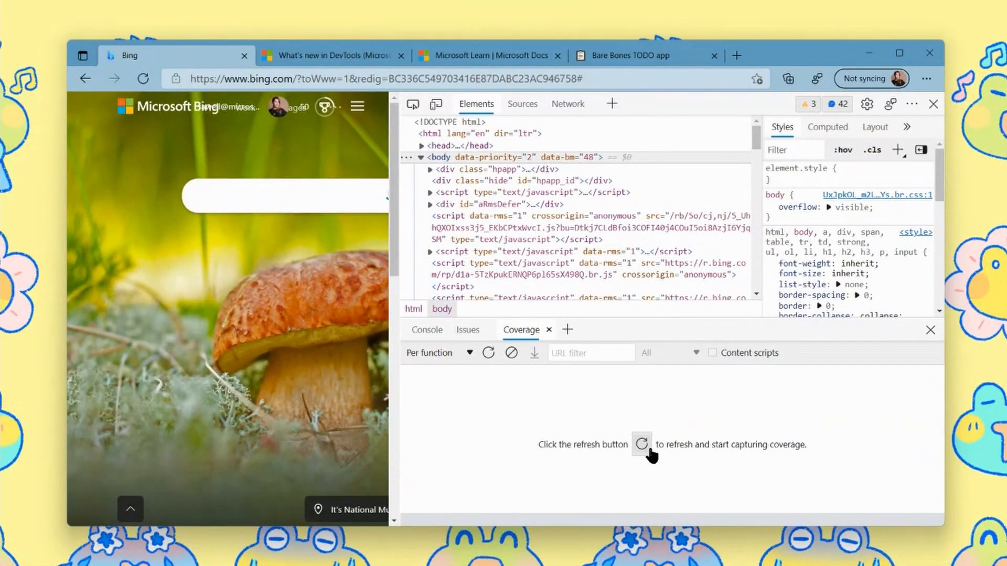
Step: Reload to capture coverage, then open and scroll the top unused-bytes script in Sources
{"action": "left_click", "coordinate": [641, 443]}
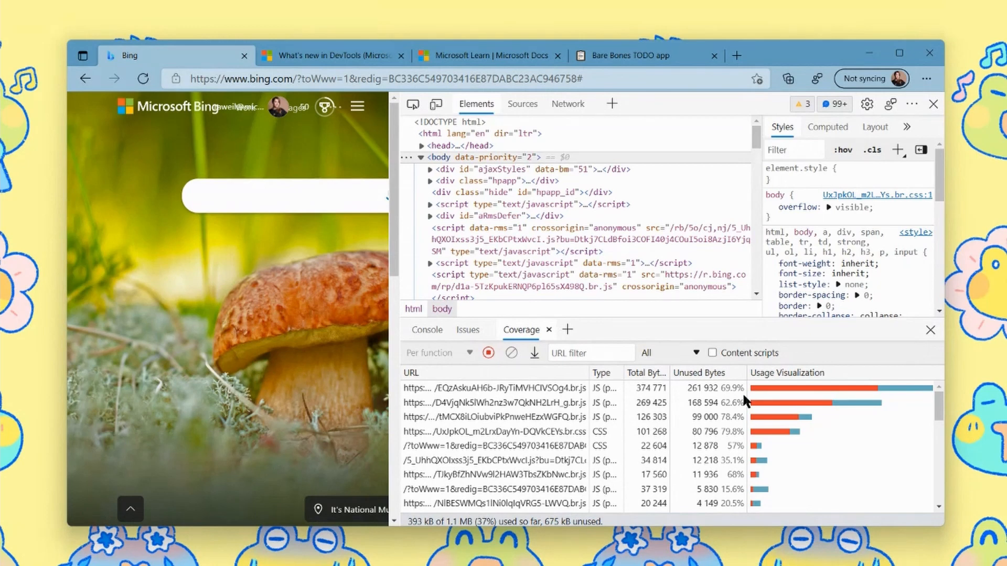
{"action": "mouse_move", "coordinate": [695, 401]}
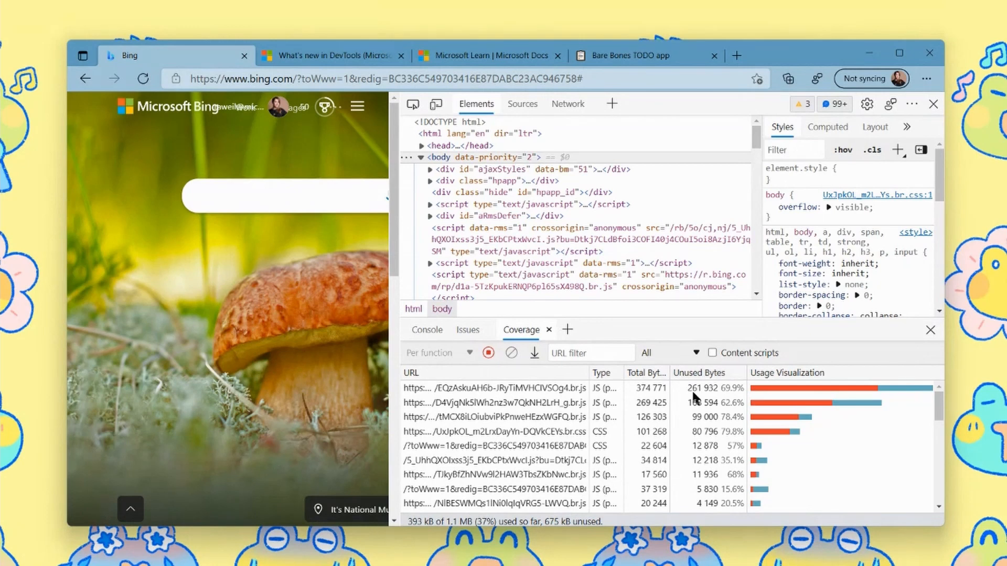
{"action": "mouse_move", "coordinate": [737, 394]}
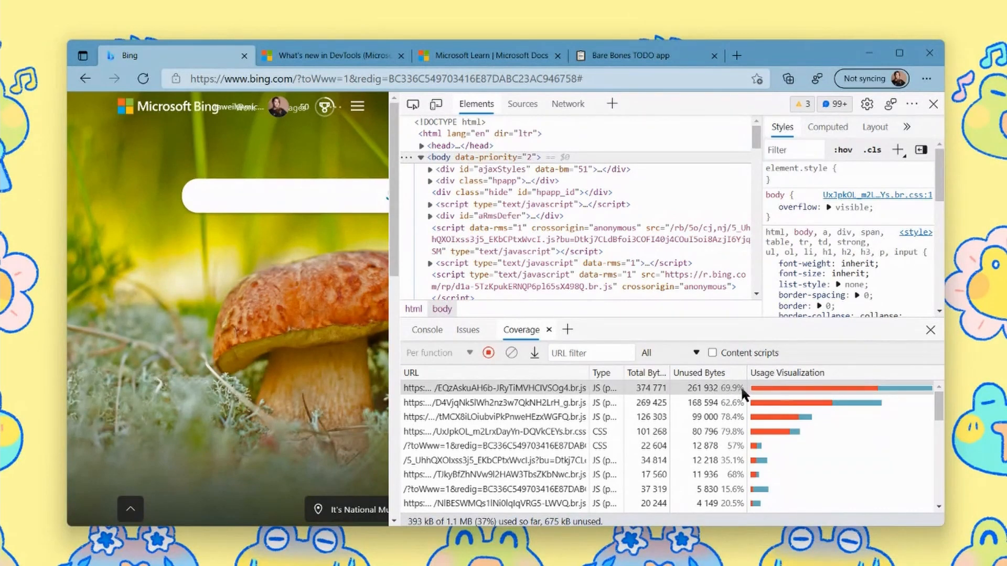
{"action": "left_click", "coordinate": [522, 103]}
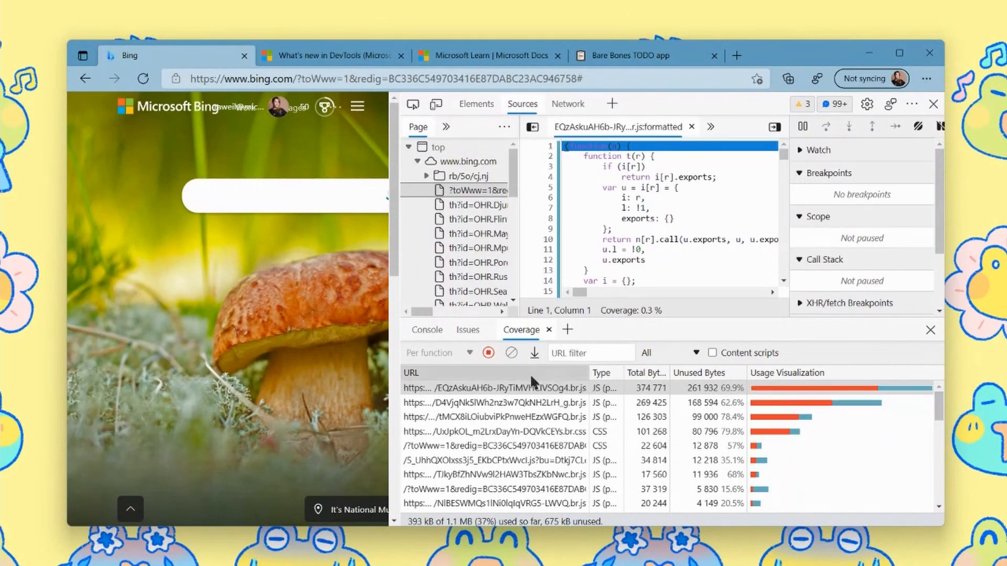
{"action": "mouse_move", "coordinate": [547, 403]}
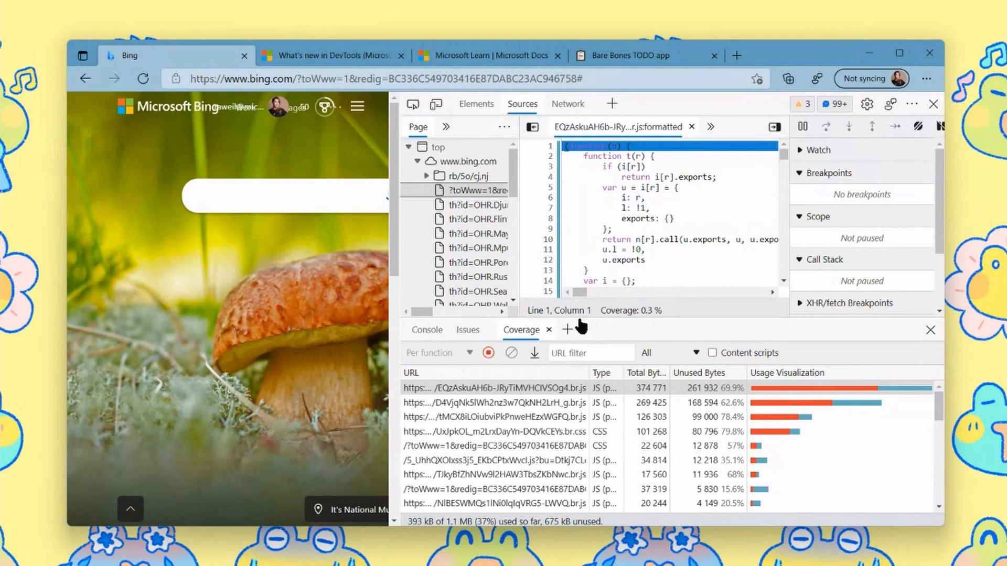
{"action": "scroll", "scroll_direction": "down", "scroll_amount": 3}
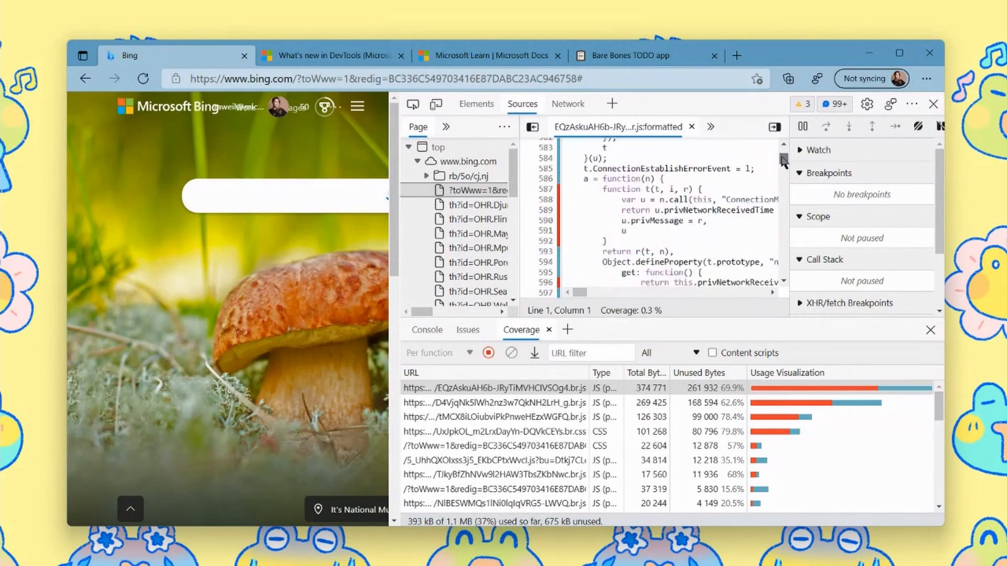
{"action": "scroll", "scroll_direction": "down", "scroll_amount": 3}
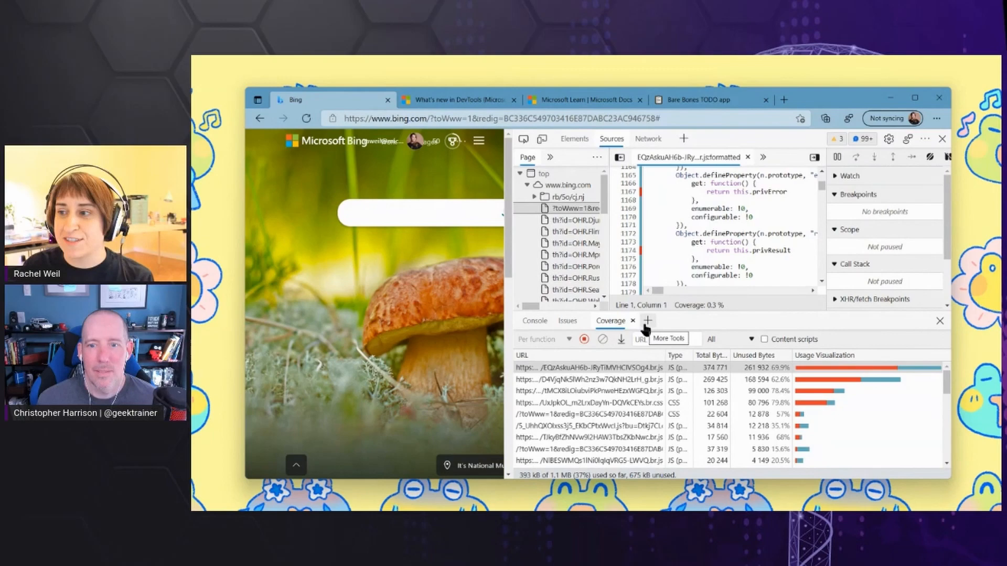
Step: Open the Rendering tool and set Emulate vision deficiencies to Deuteranopia
{"action": "left_click", "coordinate": [647, 321]}
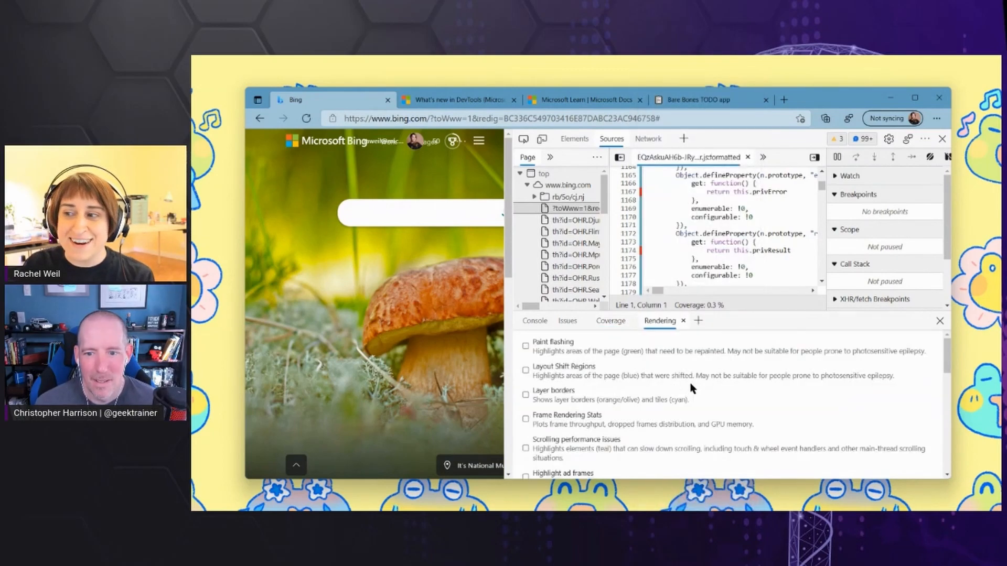
{"action": "mouse_move", "coordinate": [953, 357]}
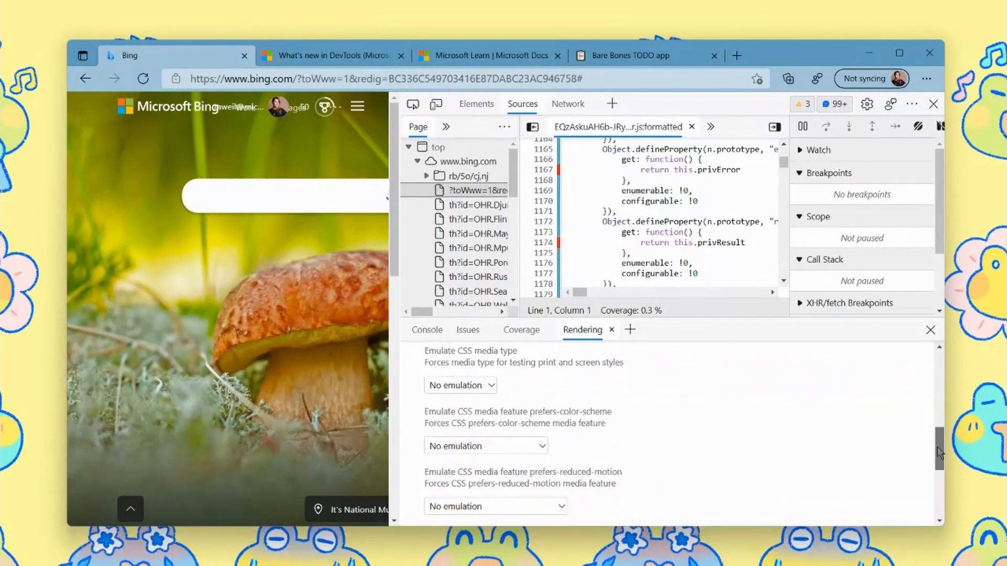
{"action": "scroll", "scroll_direction": "down", "scroll_amount": 3}
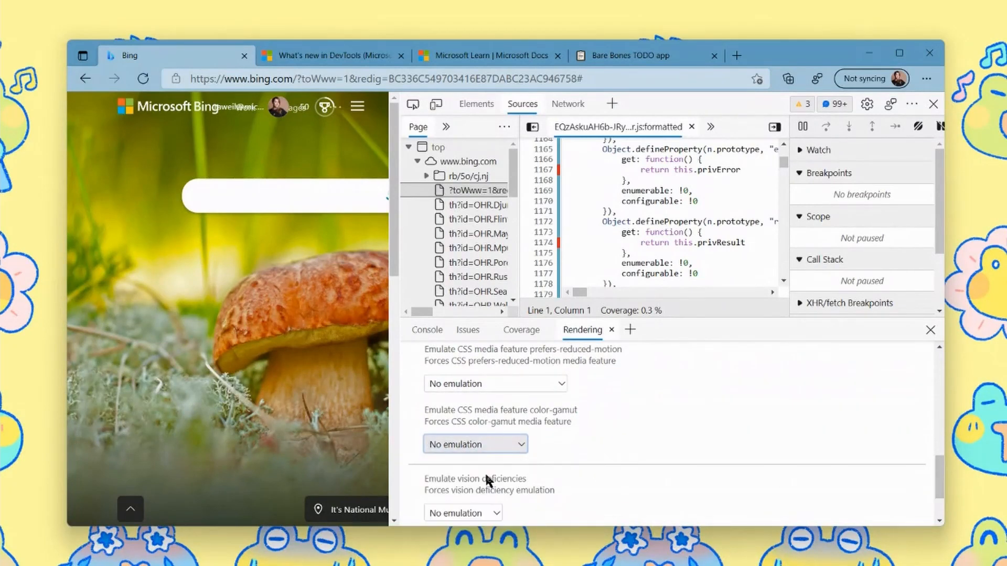
{"action": "left_click", "coordinate": [462, 512]}
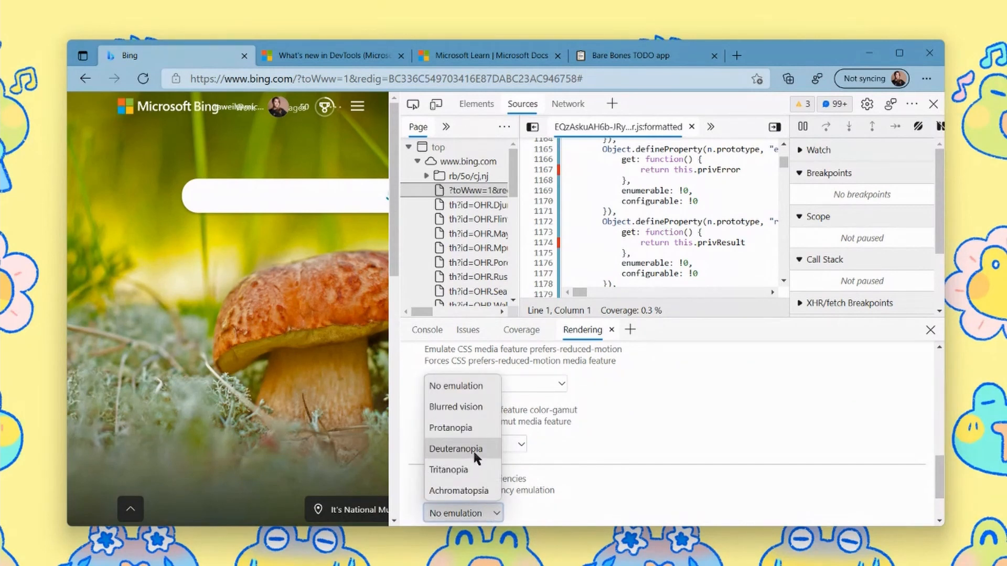
{"action": "left_click", "coordinate": [455, 449]}
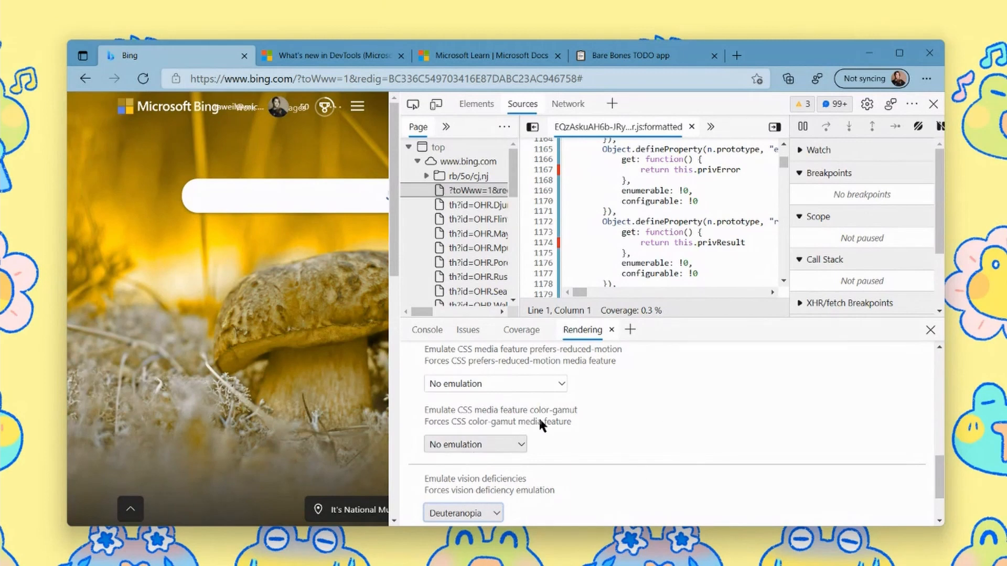
{"action": "mouse_move", "coordinate": [400, 326]}
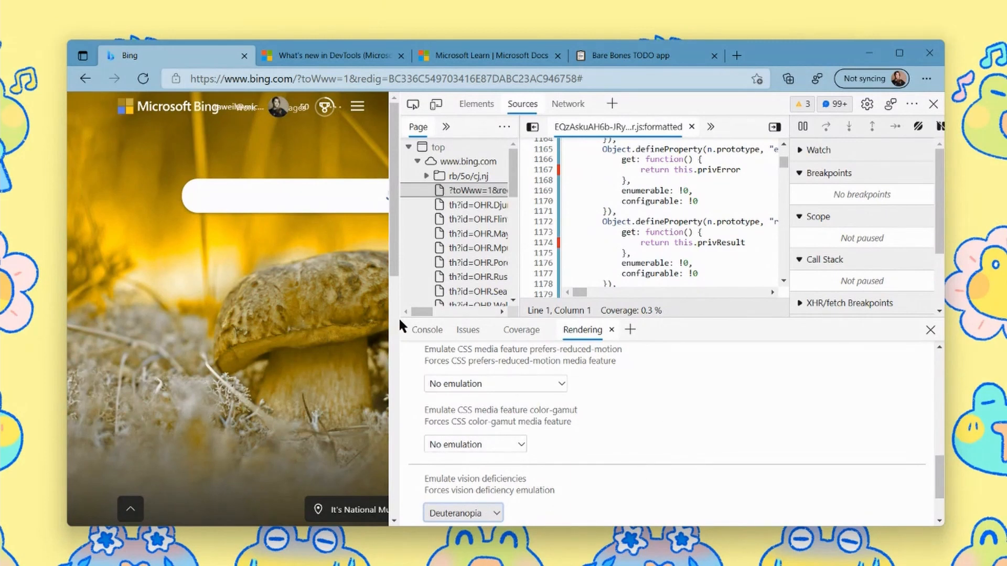
Step: Narrow DevTools with the splitter and scroll Rendering to the paint flashing options
{"action": "left_click_drag", "start_coordinate": [395, 320], "coordinate": [459, 319]}
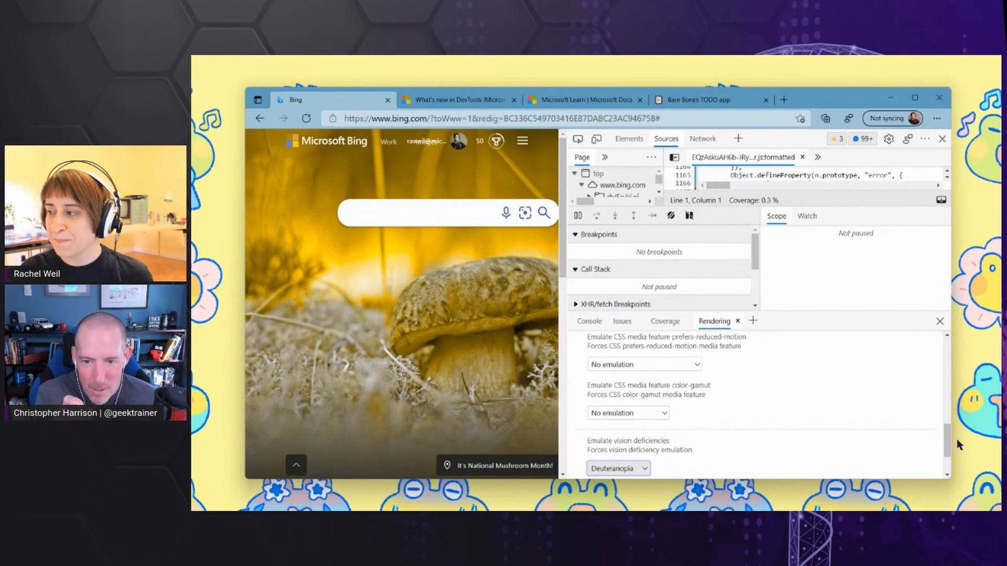
{"action": "scroll", "scroll_direction": "down", "scroll_amount": 3}
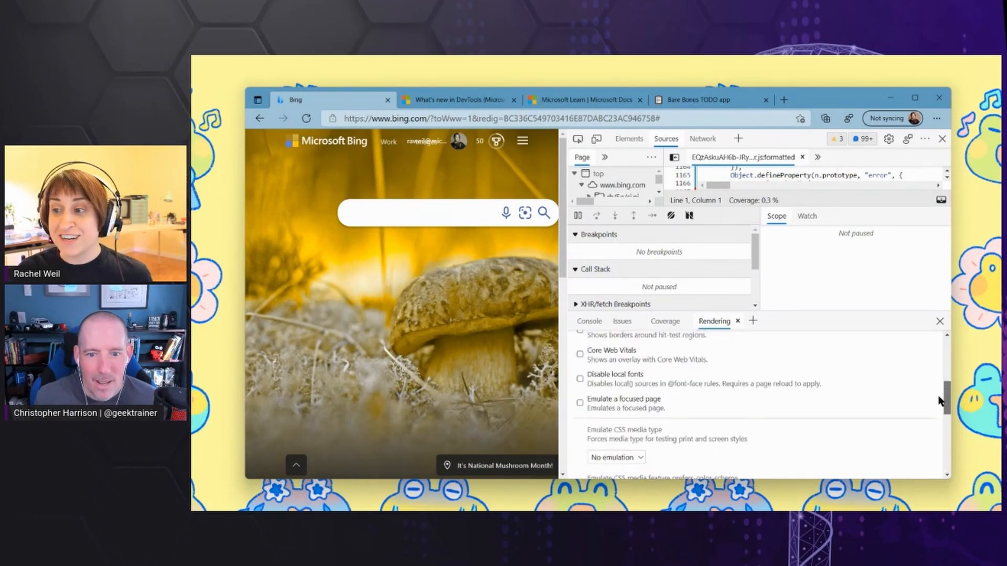
{"action": "scroll", "scroll_direction": "down", "scroll_amount": 3}
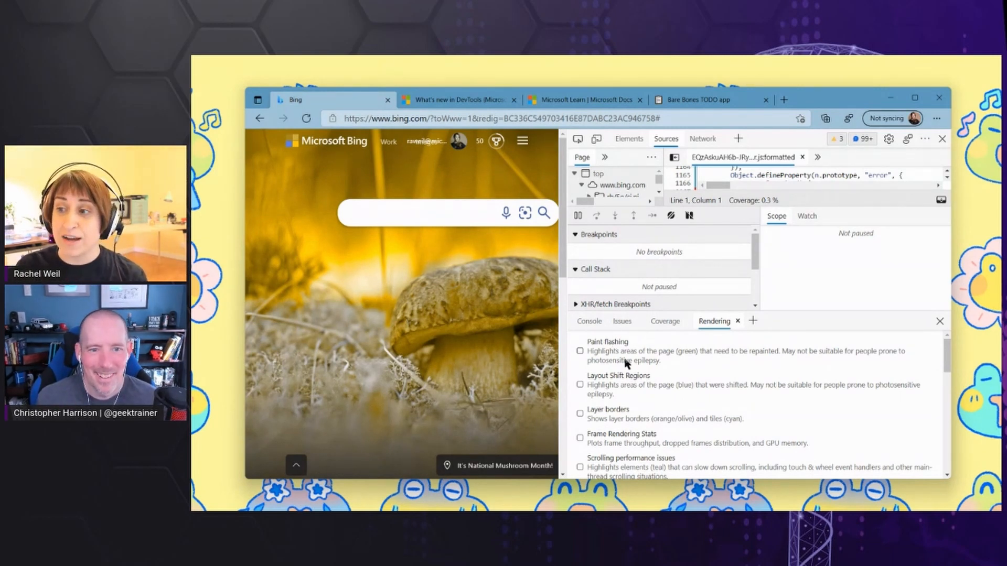
{"action": "mouse_move", "coordinate": [617, 394]}
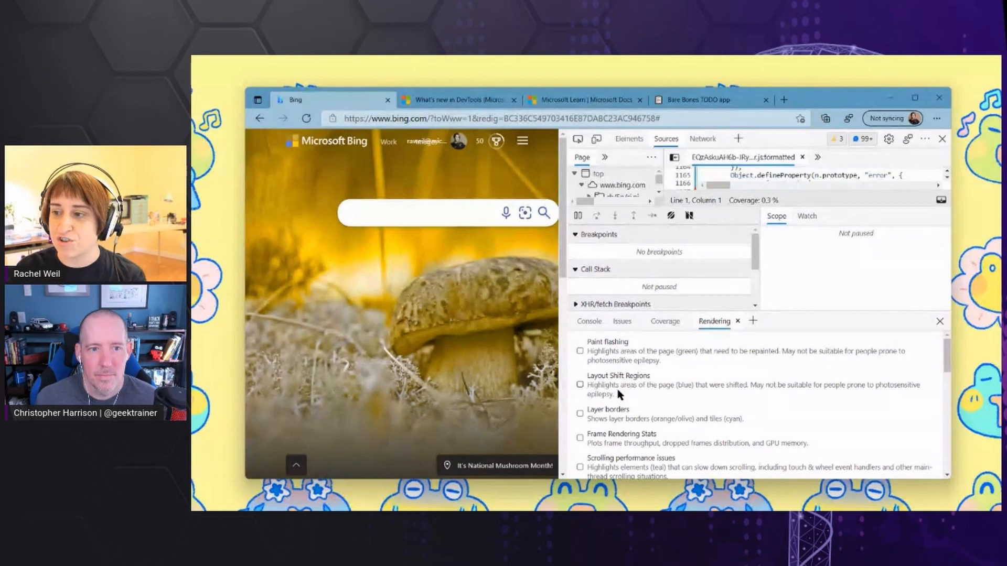
Step: Enable the Frame Rendering Stats overlay, then close the Rendering tool
{"action": "left_click", "coordinate": [580, 438]}
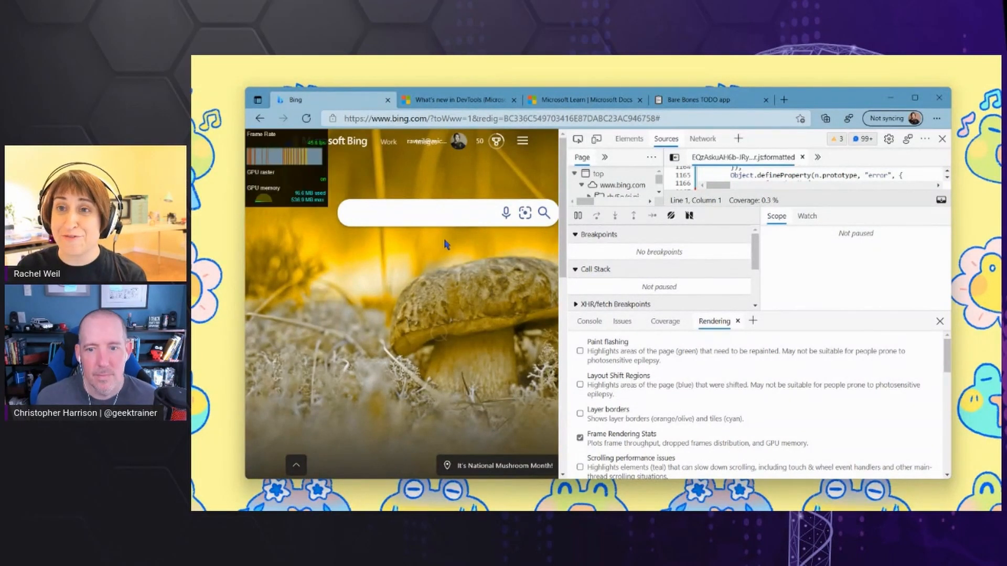
{"action": "mouse_move", "coordinate": [304, 166]}
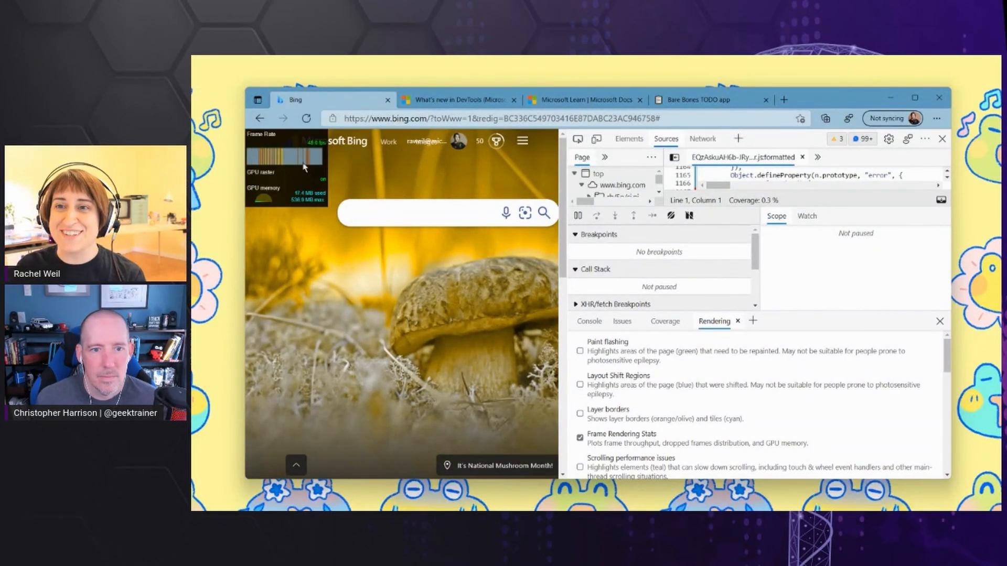
{"action": "mouse_move", "coordinate": [358, 178]}
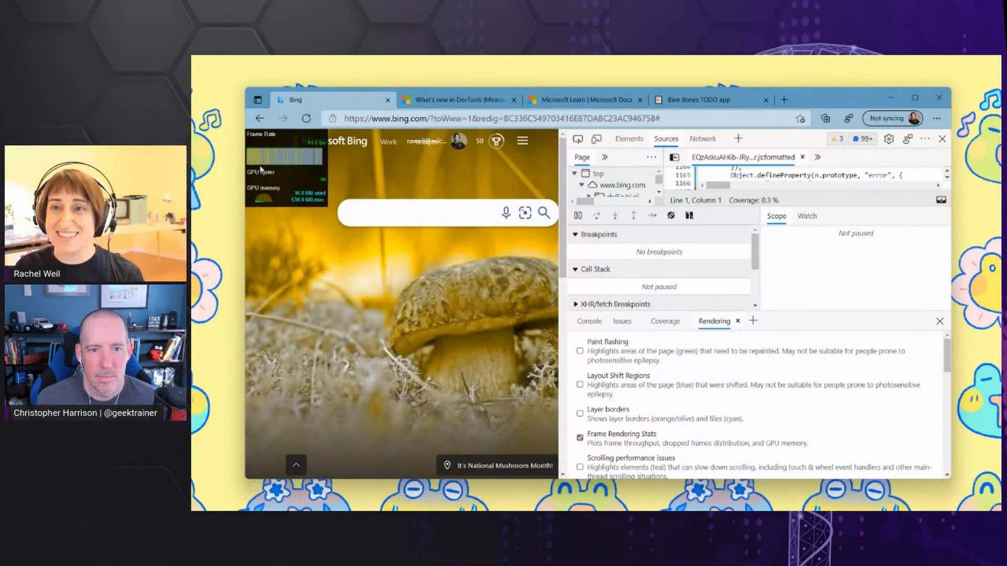
{"action": "left_click", "coordinate": [424, 213]}
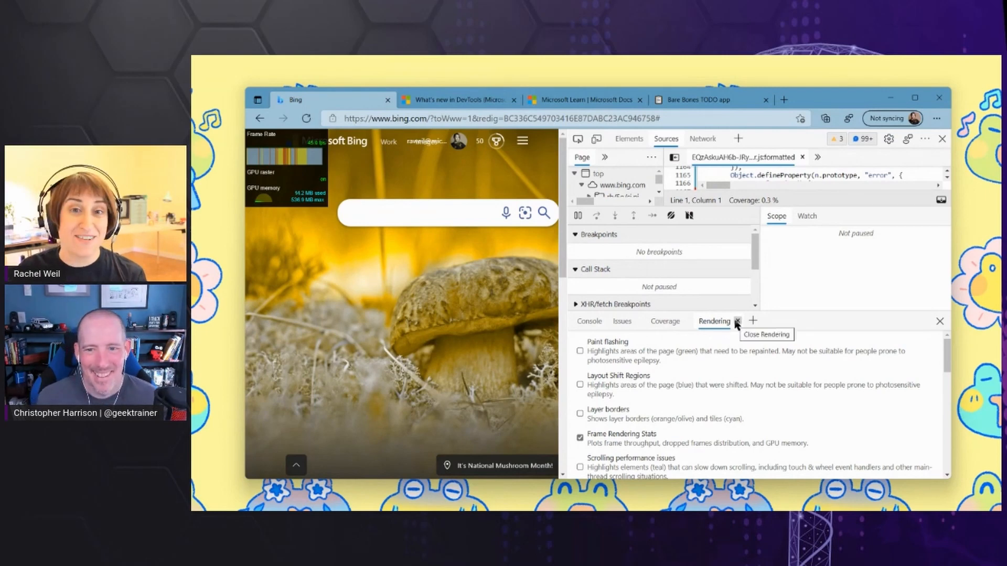
{"action": "left_click", "coordinate": [737, 321]}
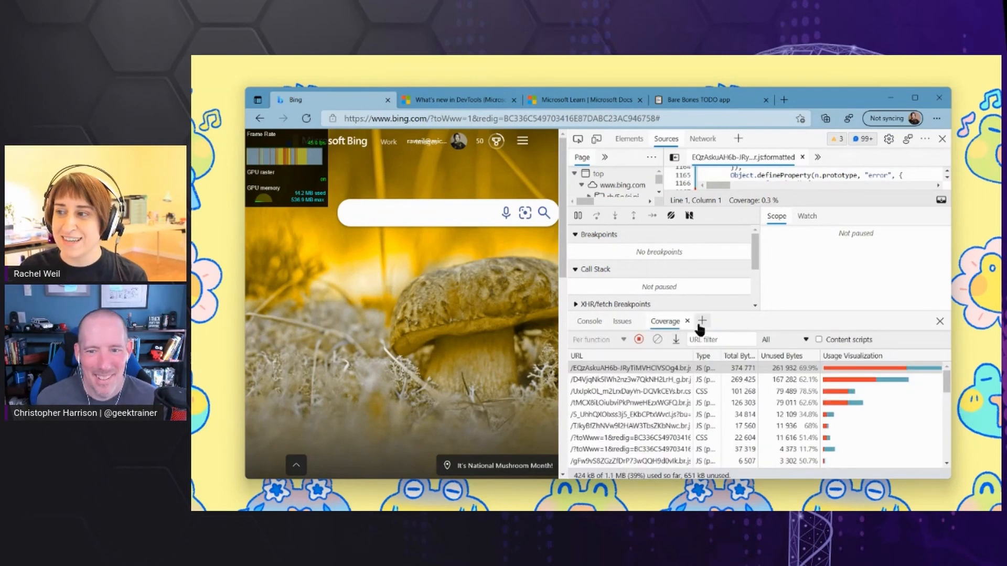